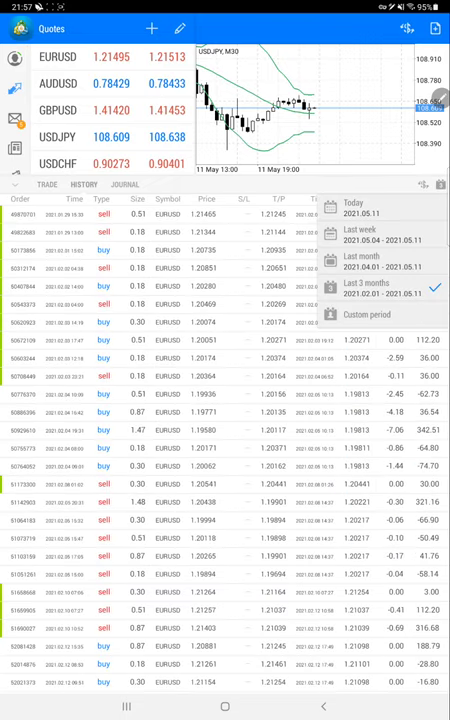
# Review the date-period filter in the trade History view.
pyautogui.click(340, 314)
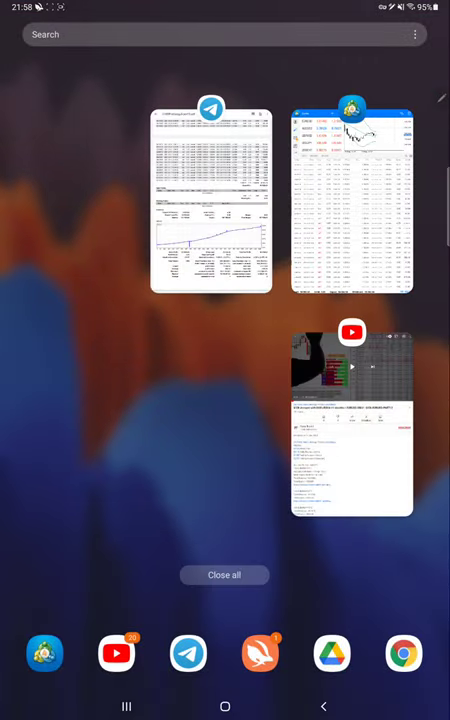
pyautogui.click(212, 200)
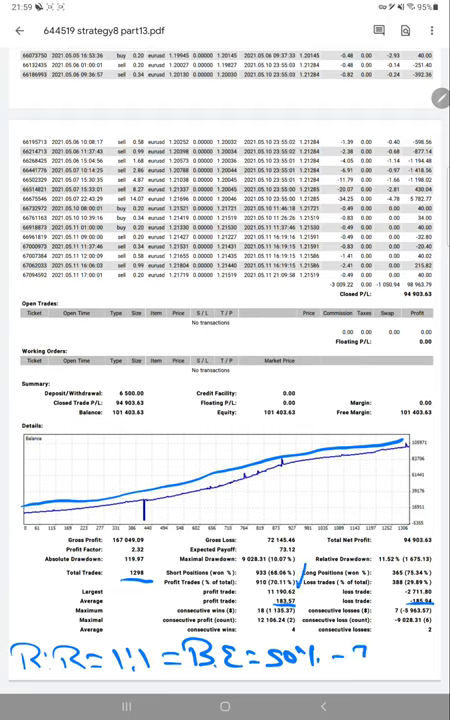
# Handwrite '70%' and '= 20' after the R:R = 1:1 = BE = 50% note.
pyautogui.write('701.')
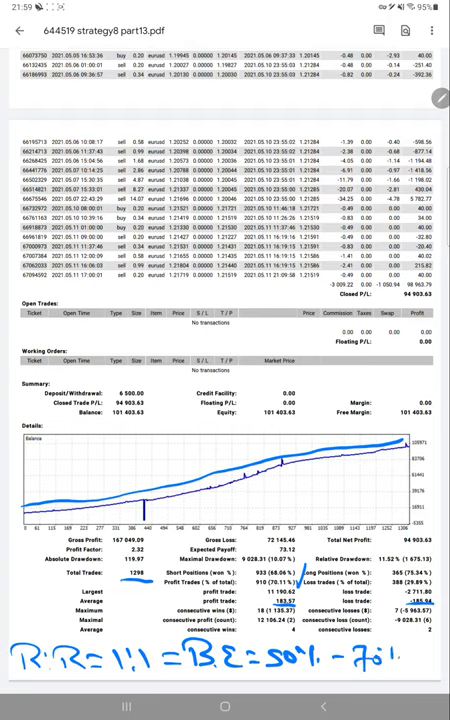
pyautogui.write('= 20')
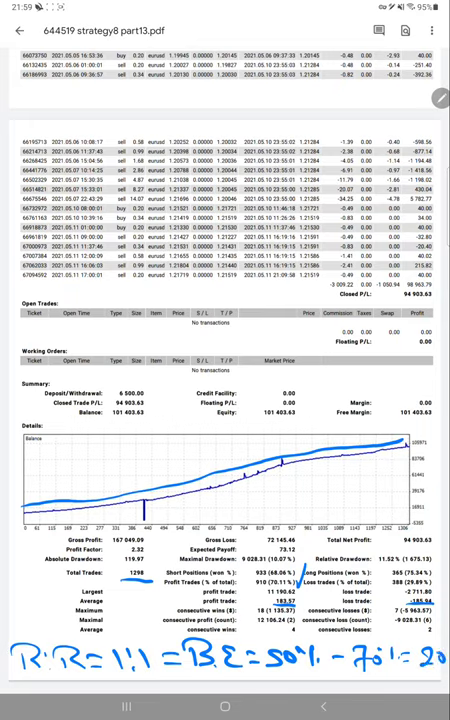